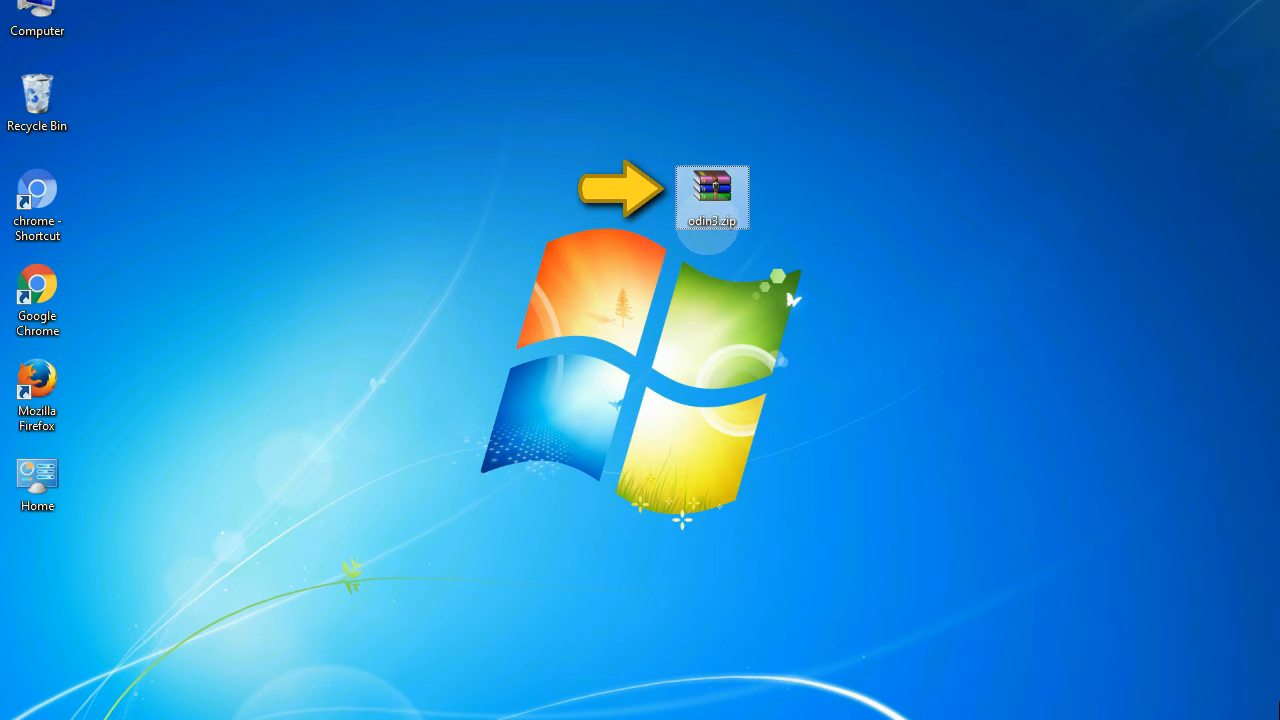
{"action": "mouse_move", "coordinate": [712, 196]}
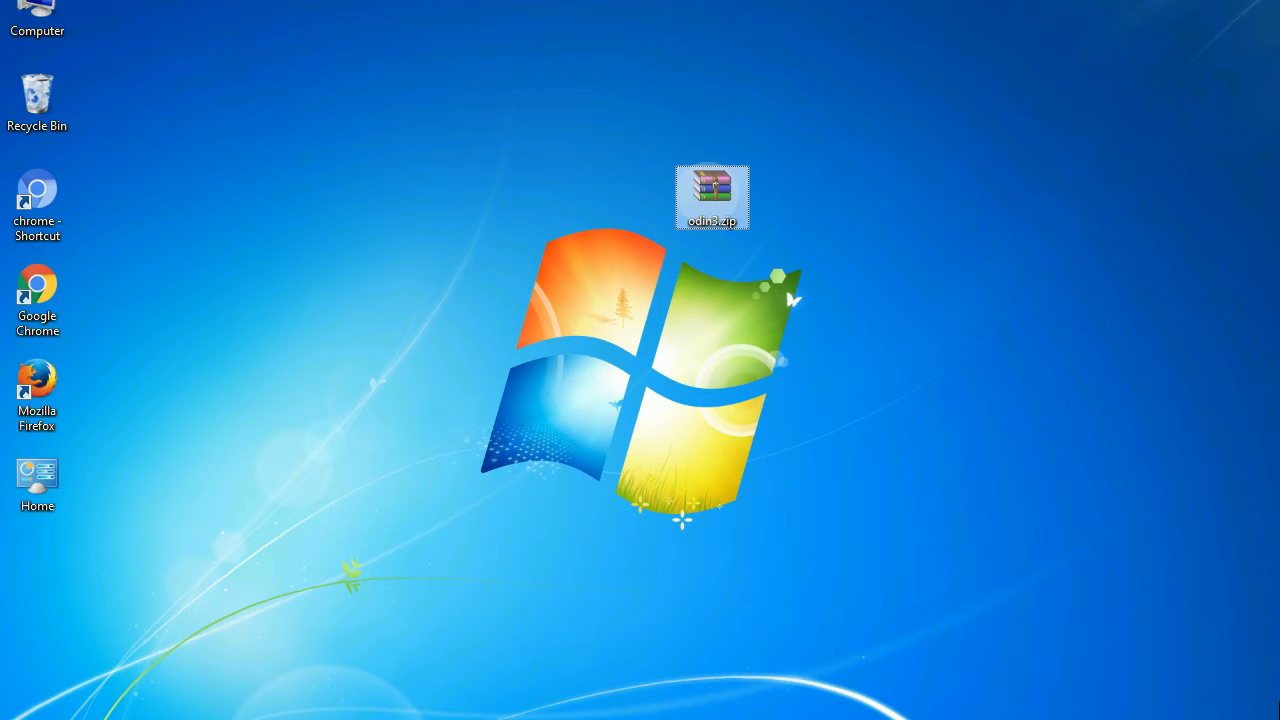
- Open the Odin zip archive on the desktop so Odin3 runs with the phone on COM37
{"action": "double_click", "coordinate": [712, 196]}
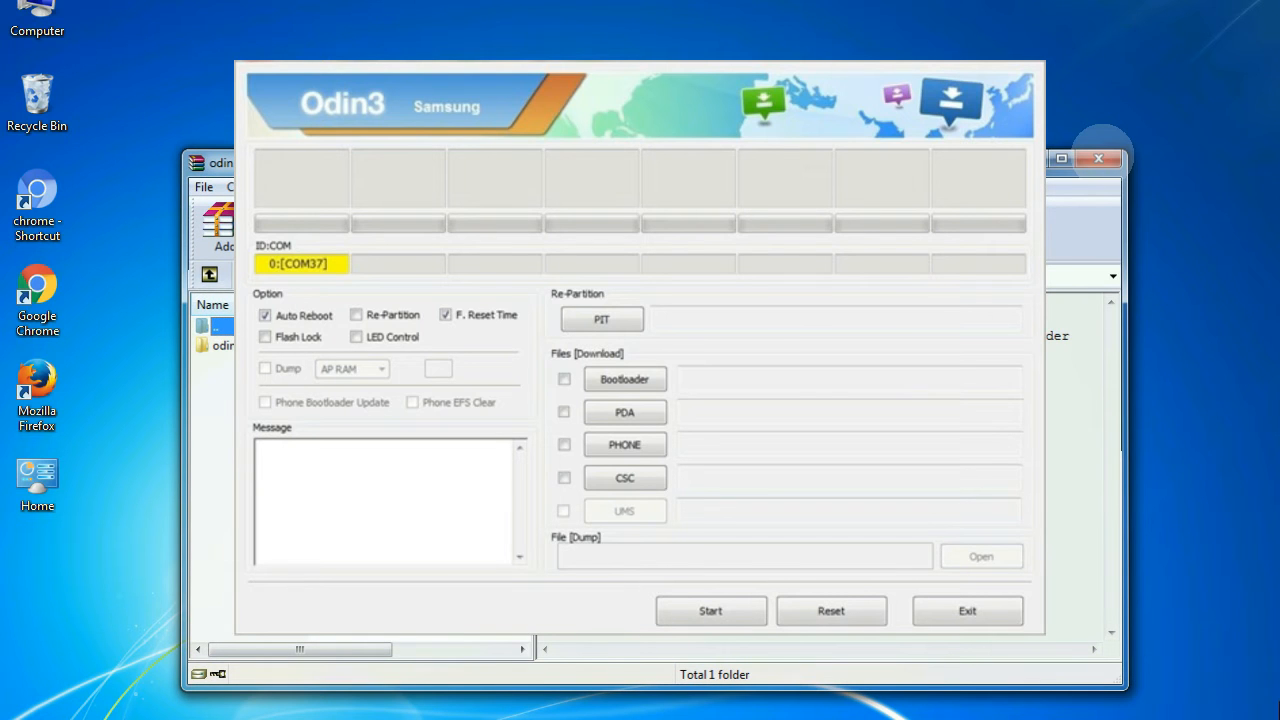
- Load the stock HOME .tar.md5 into PDA and flash it until Odin3 reports PASS
{"action": "left_click", "coordinate": [710, 610]}
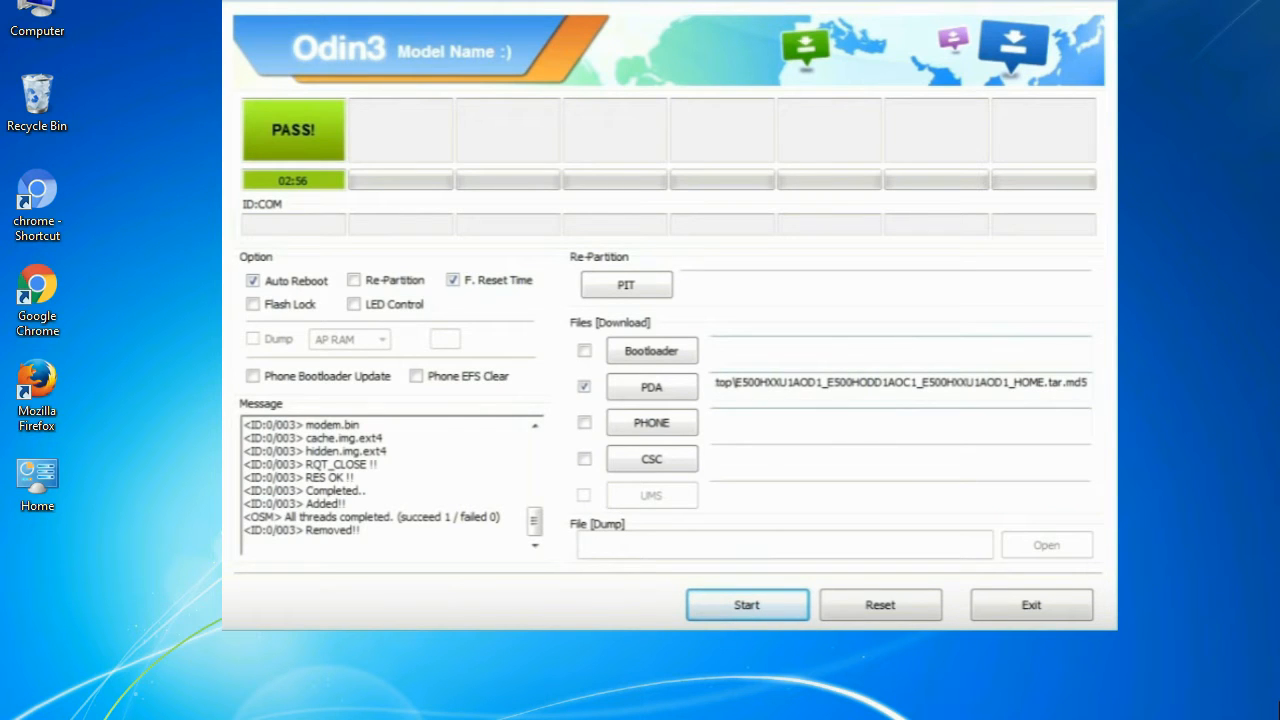
- Close Odin3 after the successful flash, returning to the desktop with the Odin_v3.09 archive
{"action": "left_click", "coordinate": [1032, 604]}
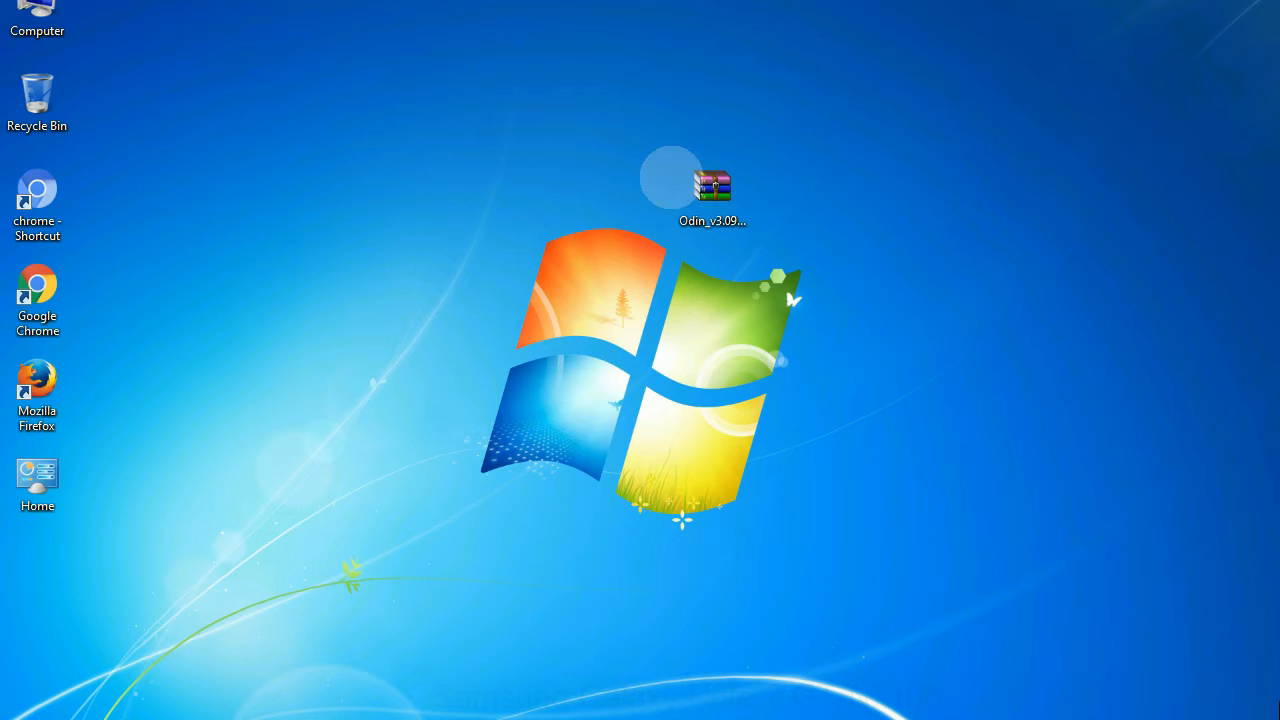
- Extract the Odin_v3.09 archive onto the desktop with Extract Here
{"action": "left_click", "coordinate": [712, 190]}
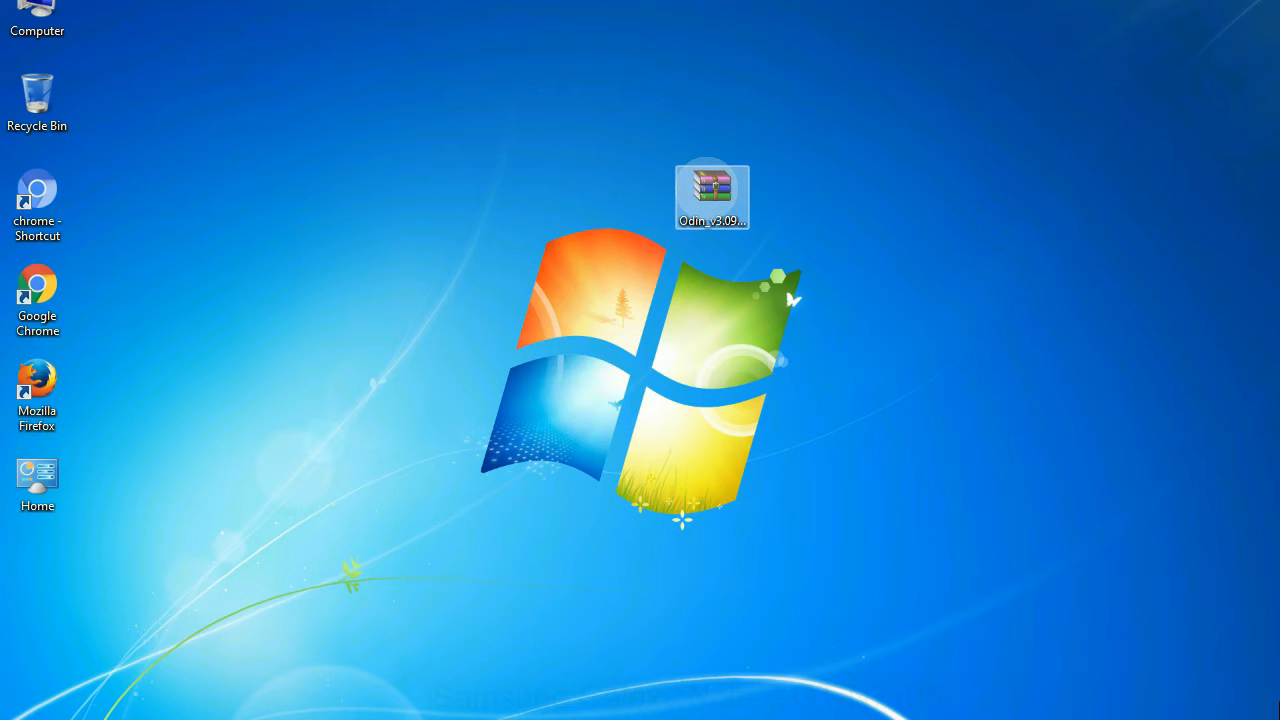
{"action": "right_click", "coordinate": [712, 194]}
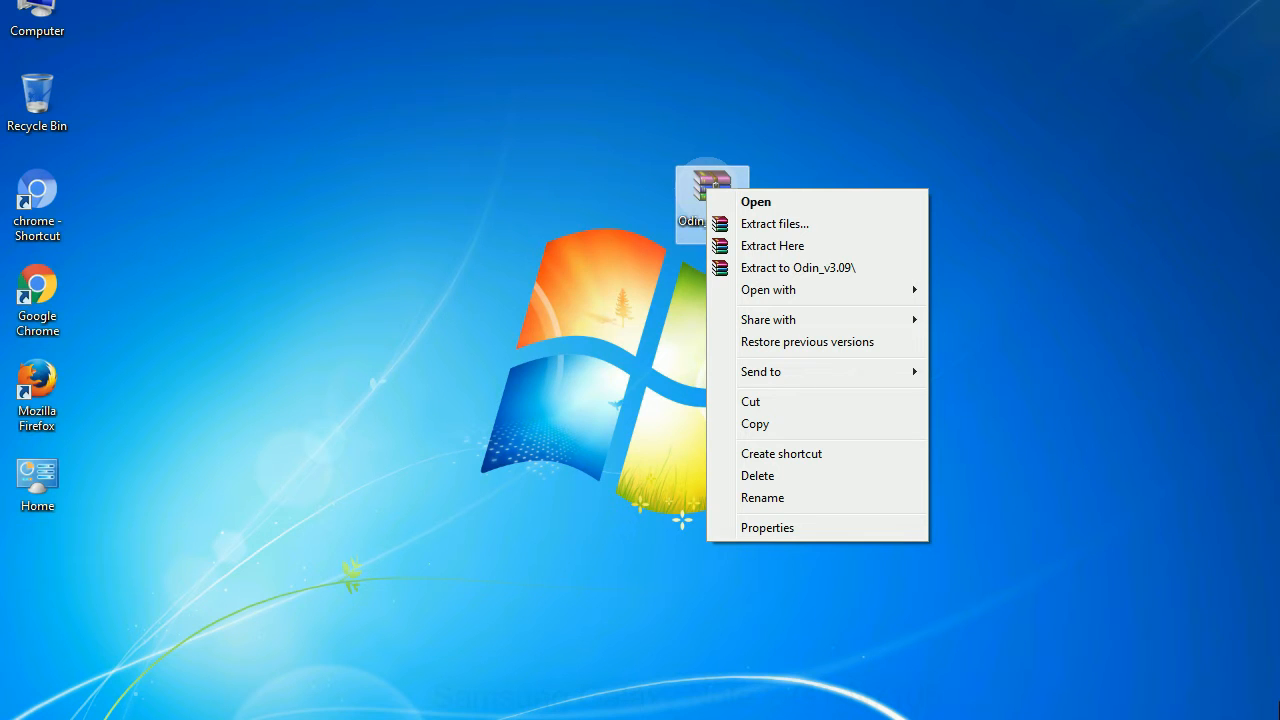
{"action": "mouse_move", "coordinate": [772, 244]}
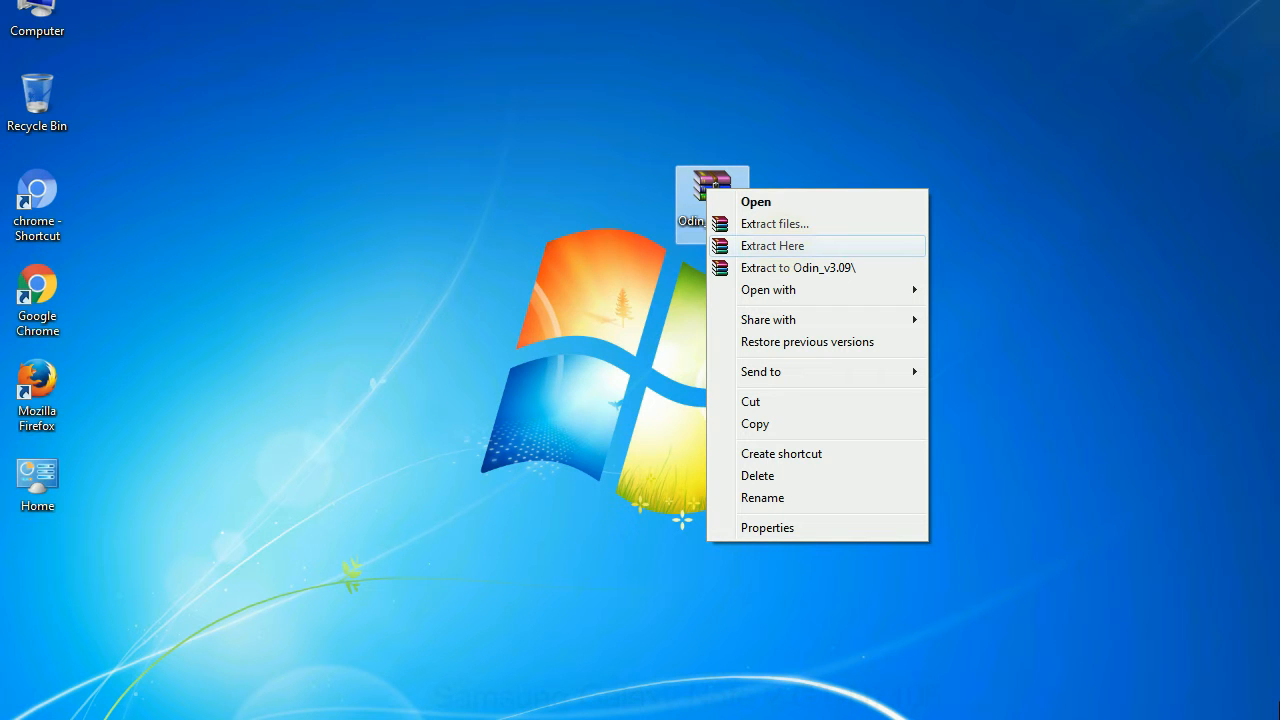
{"action": "left_click", "coordinate": [772, 244]}
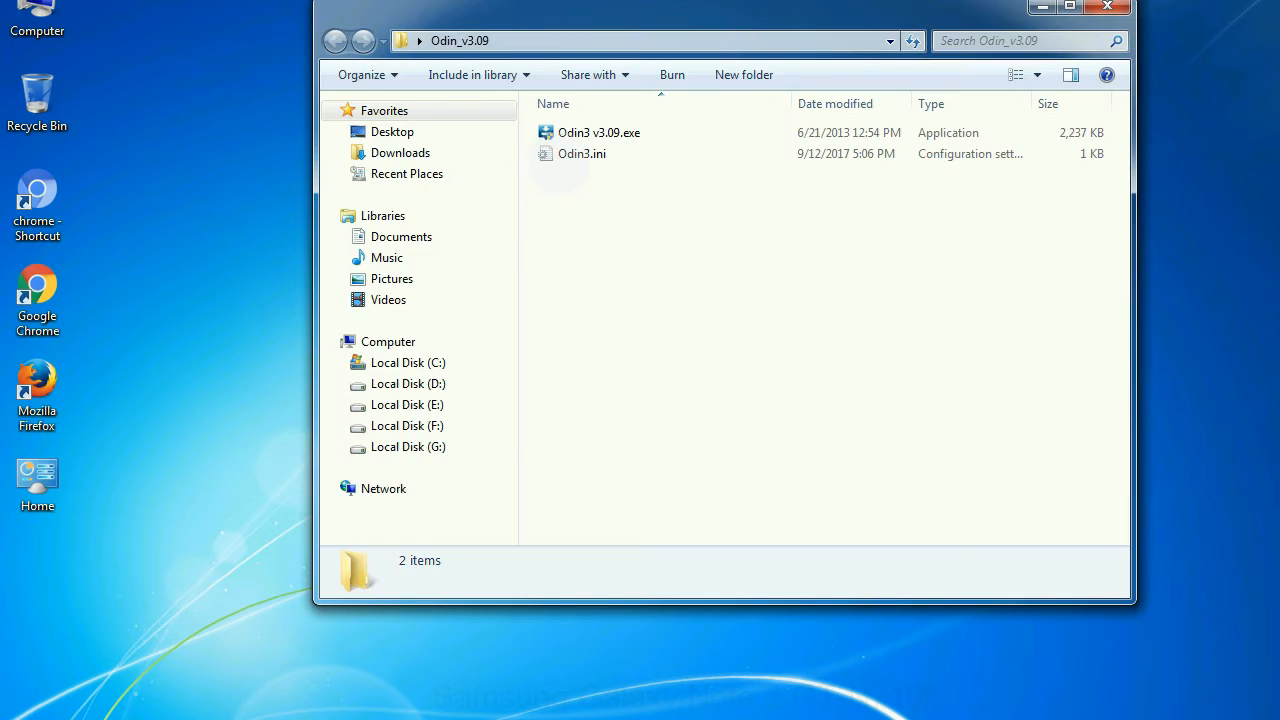
- Launch Odin3 v3.09.exe from the extracted folder
{"action": "right_click", "coordinate": [598, 132]}
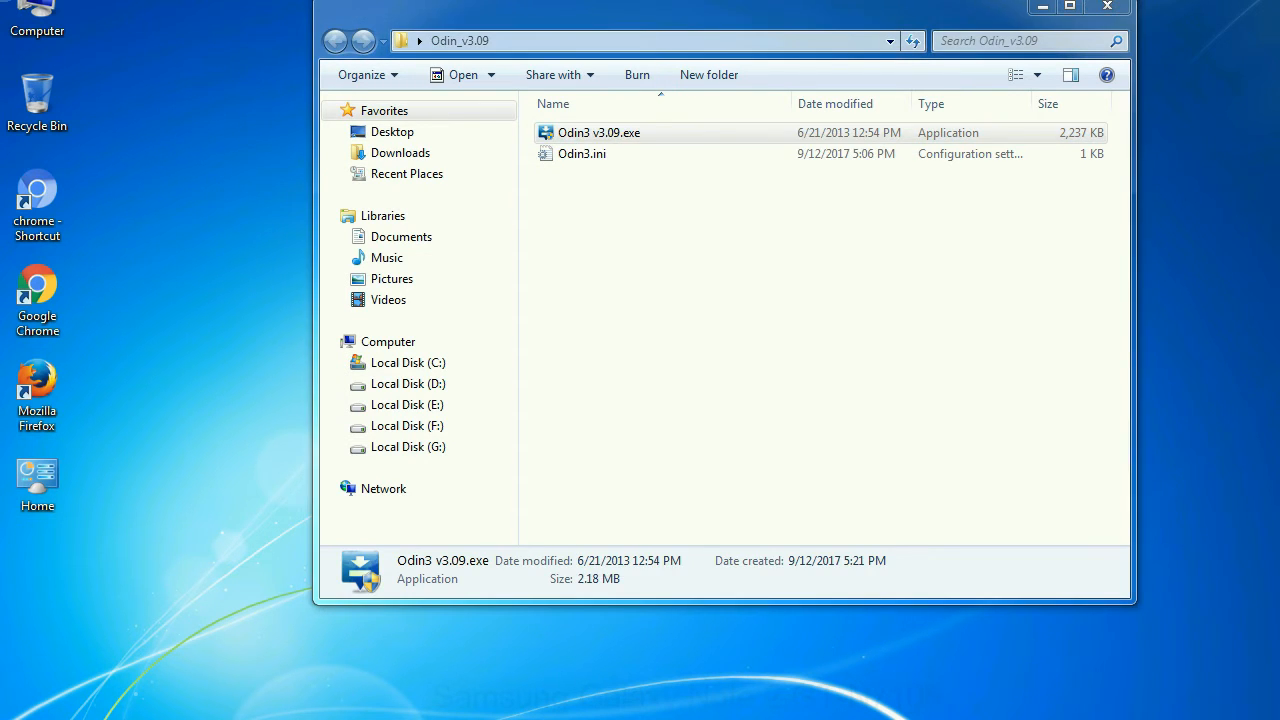
{"action": "double_click", "coordinate": [598, 132]}
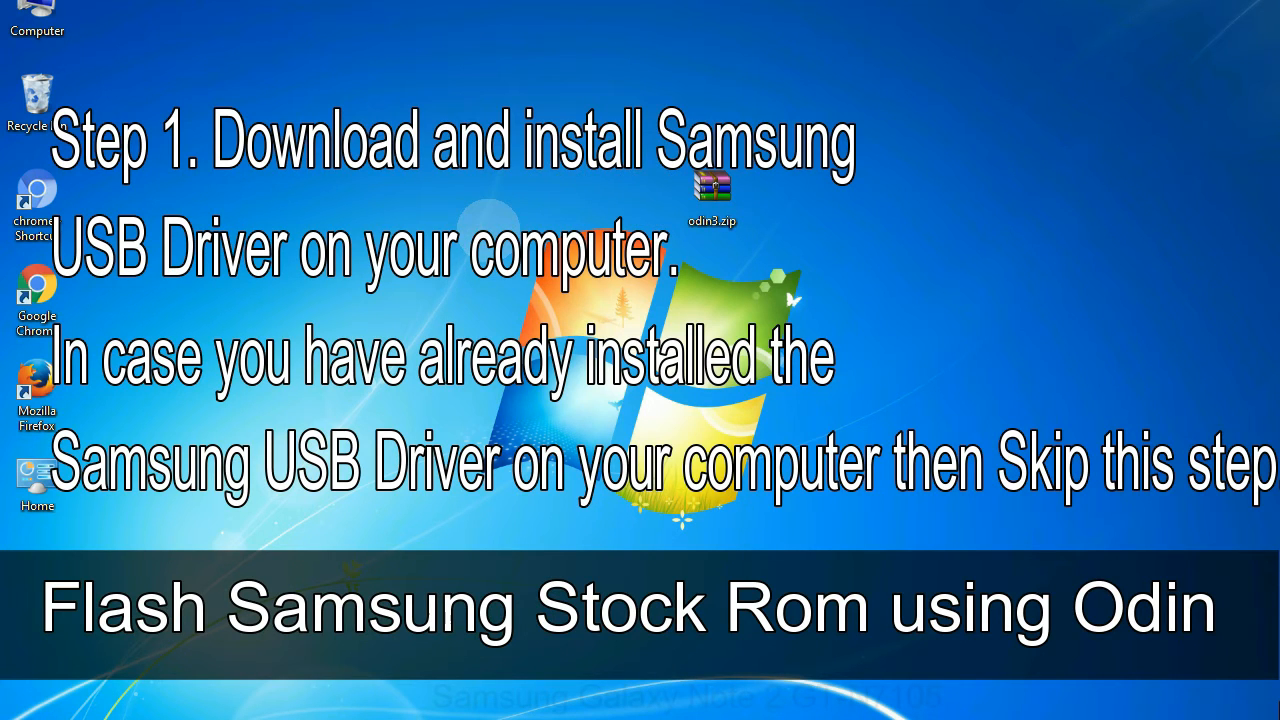
{"action": "left_click", "coordinate": [712, 190]}
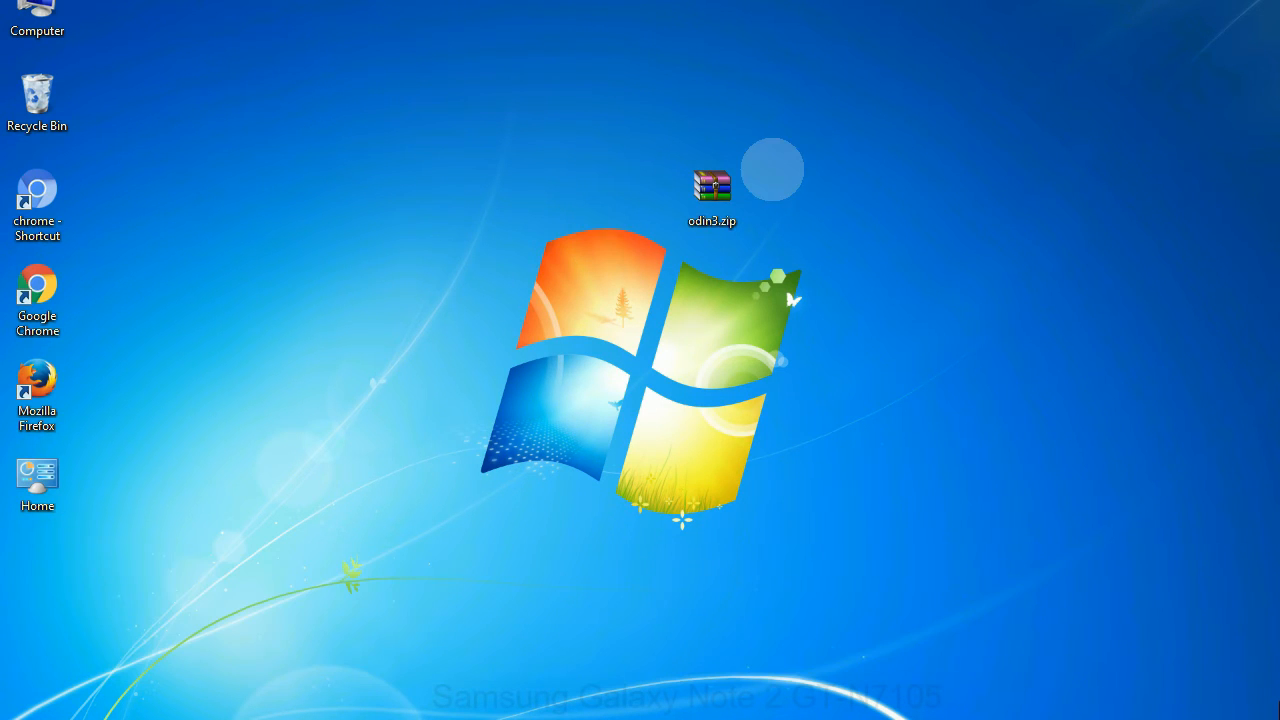
{"action": "double_click", "coordinate": [712, 190]}
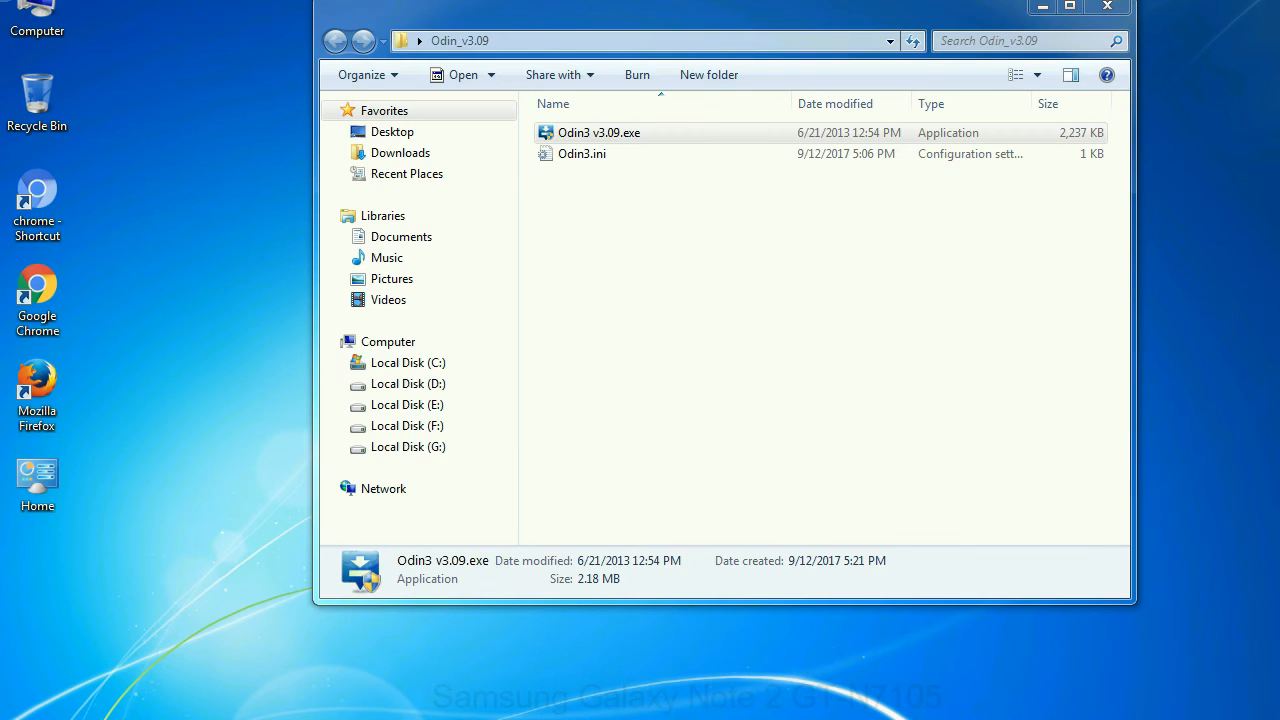
- Launch Odin3 v3.09.exe from the Odin_v3.09 folder
{"action": "double_click", "coordinate": [598, 132]}
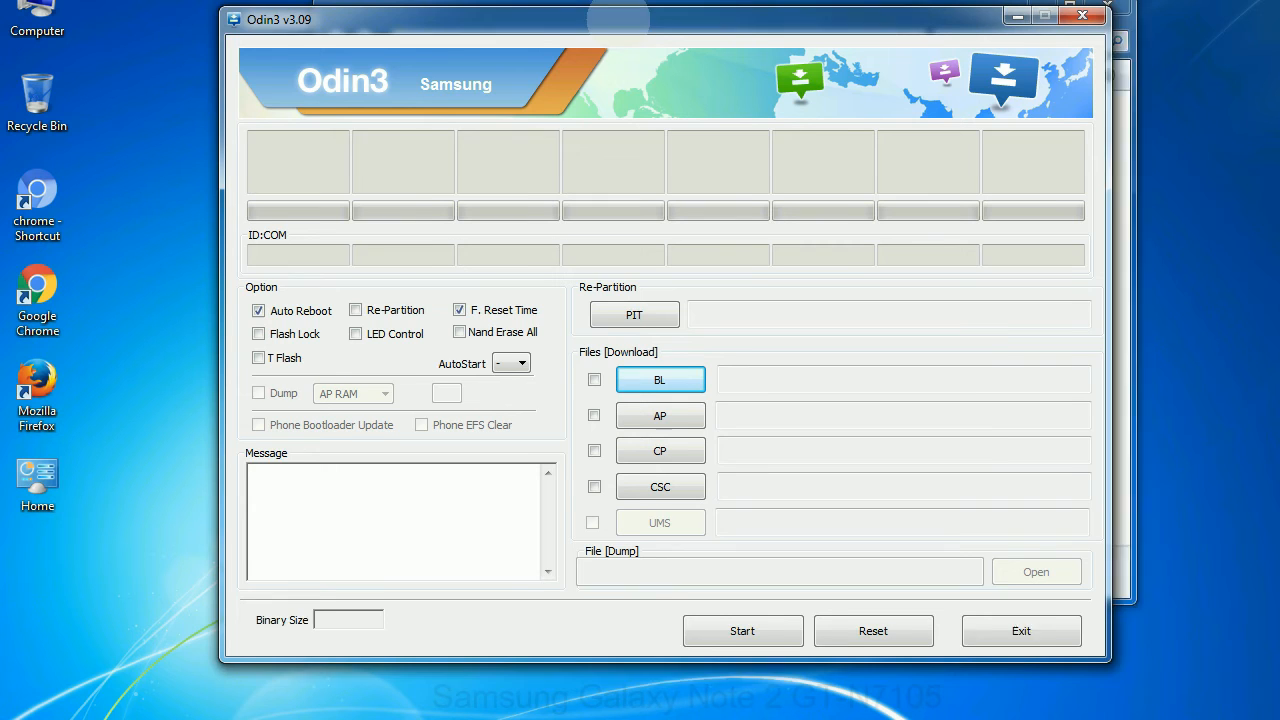
{"action": "left_click", "coordinate": [1080, 16]}
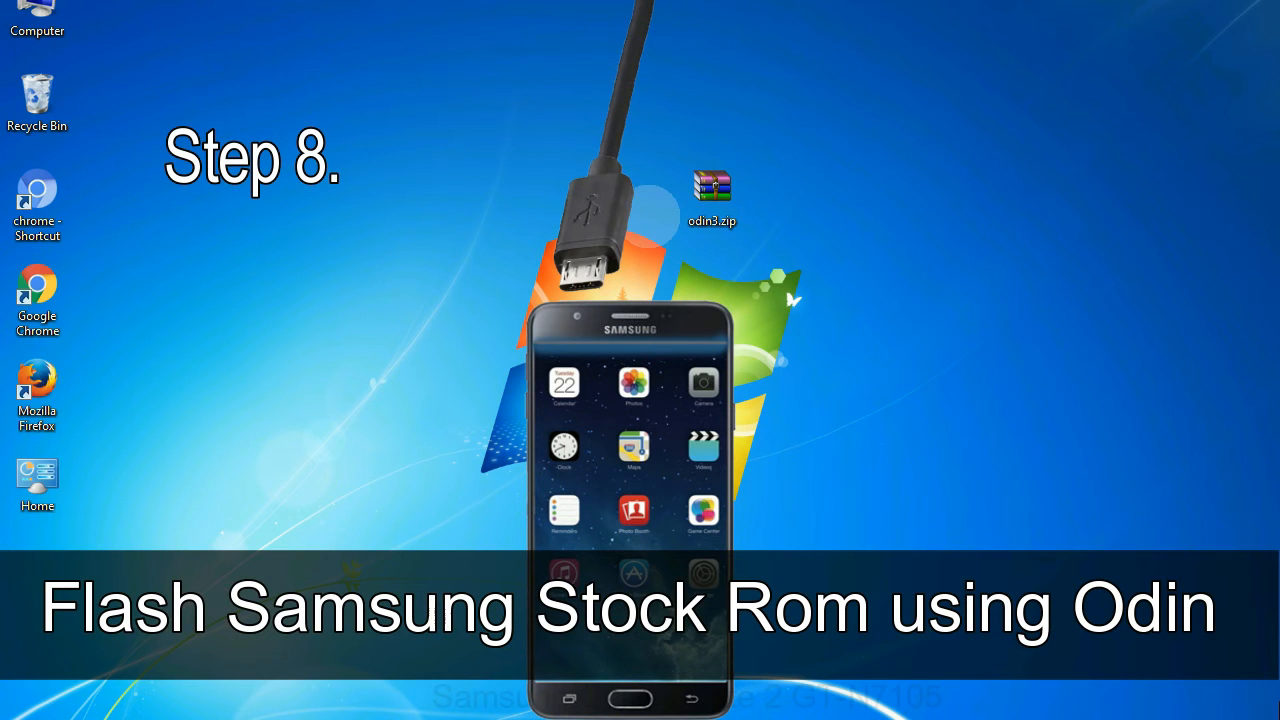
- Close the Odin3 window, leaving the desktop with the odin3.zip archive
{"action": "left_click", "coordinate": [712, 198]}
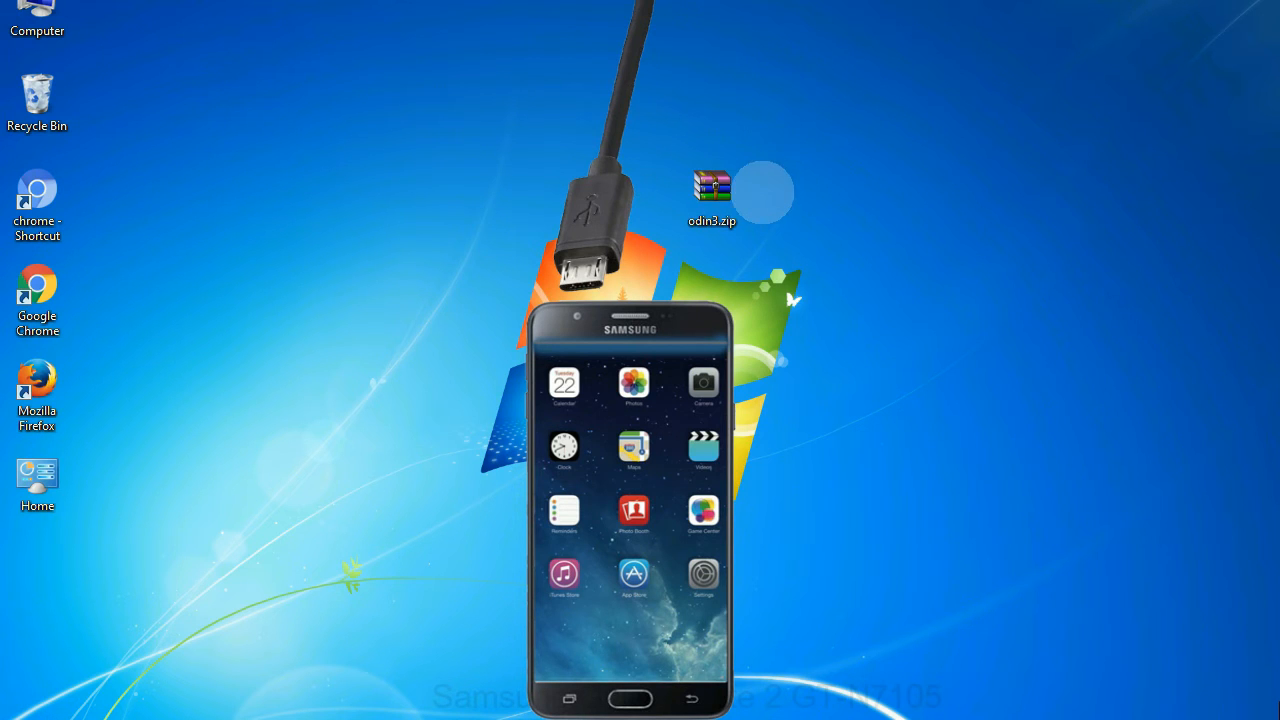
{"action": "double_click", "coordinate": [712, 190]}
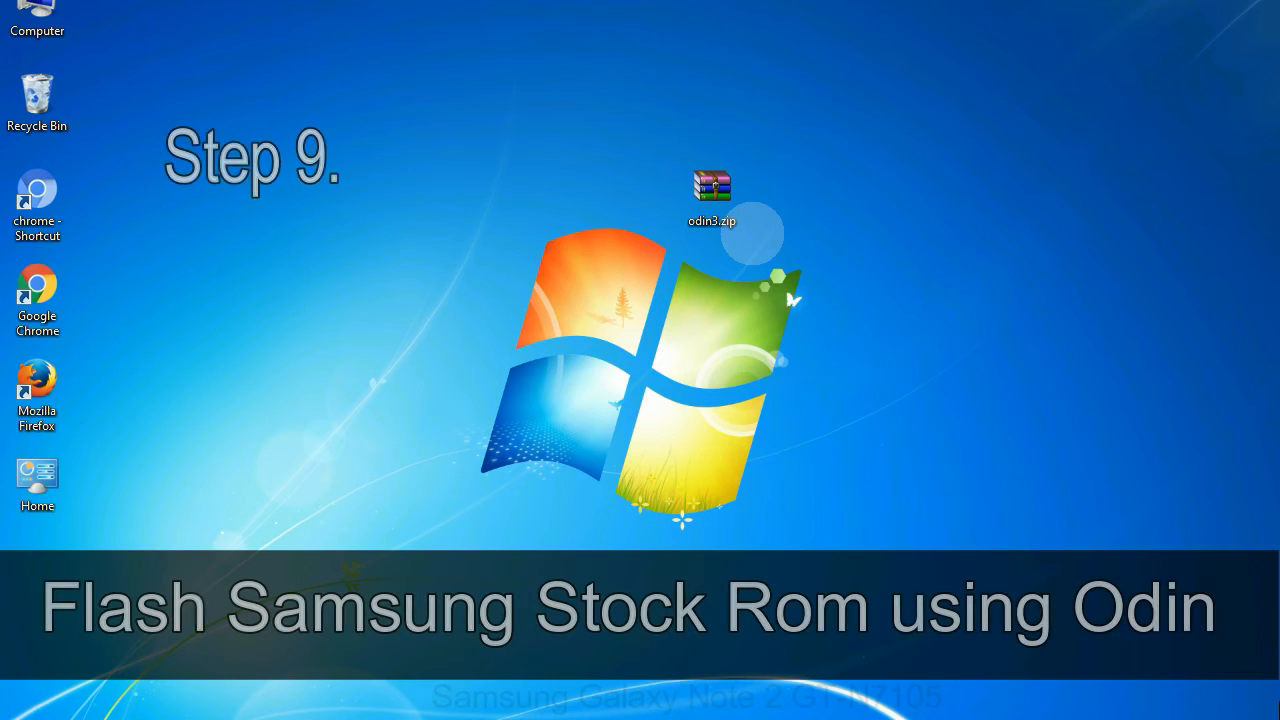
- With the phone on COM3, choose the HOME.tar.md5 stock ROM from the Desktop for the PDA slot
{"action": "left_click", "coordinate": [712, 196]}
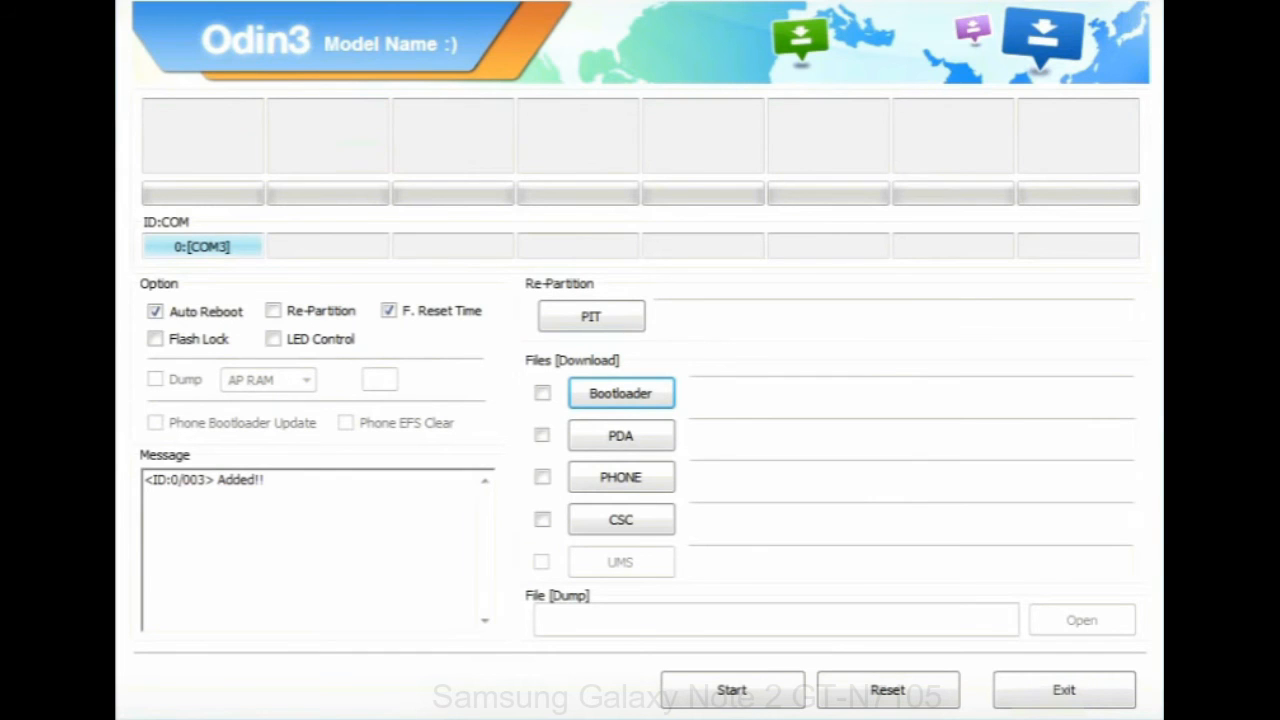
{"action": "left_click", "coordinate": [620, 392]}
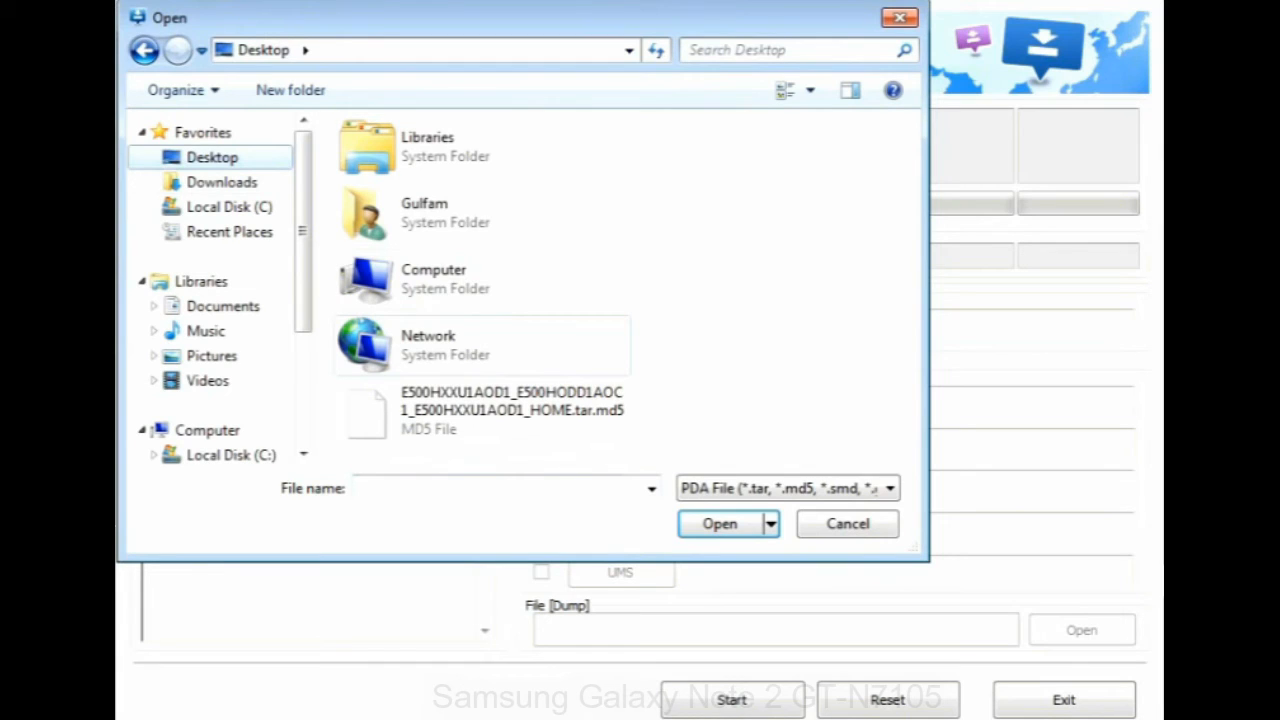
{"action": "left_click", "coordinate": [720, 524]}
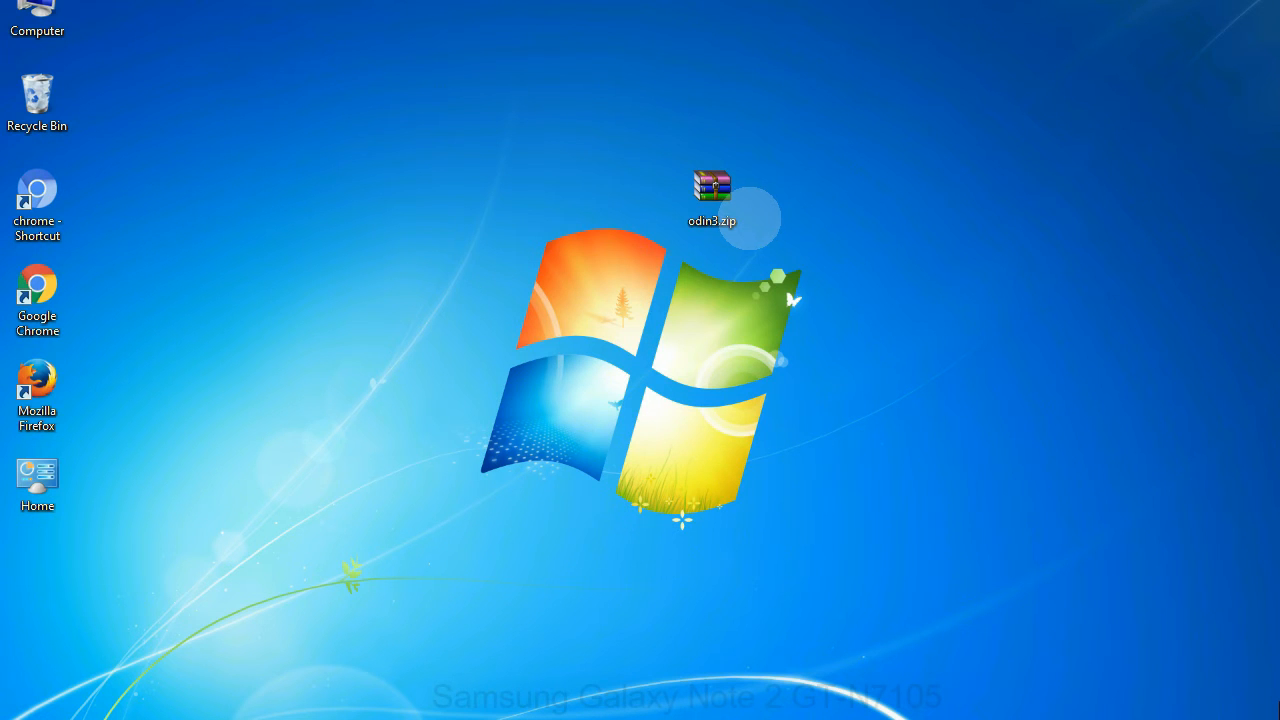
- Start flashing the loaded HOME .tar.md5 so Odin3 logs partition files like rpm.mbn and sec.dat
{"action": "left_click", "coordinate": [712, 196]}
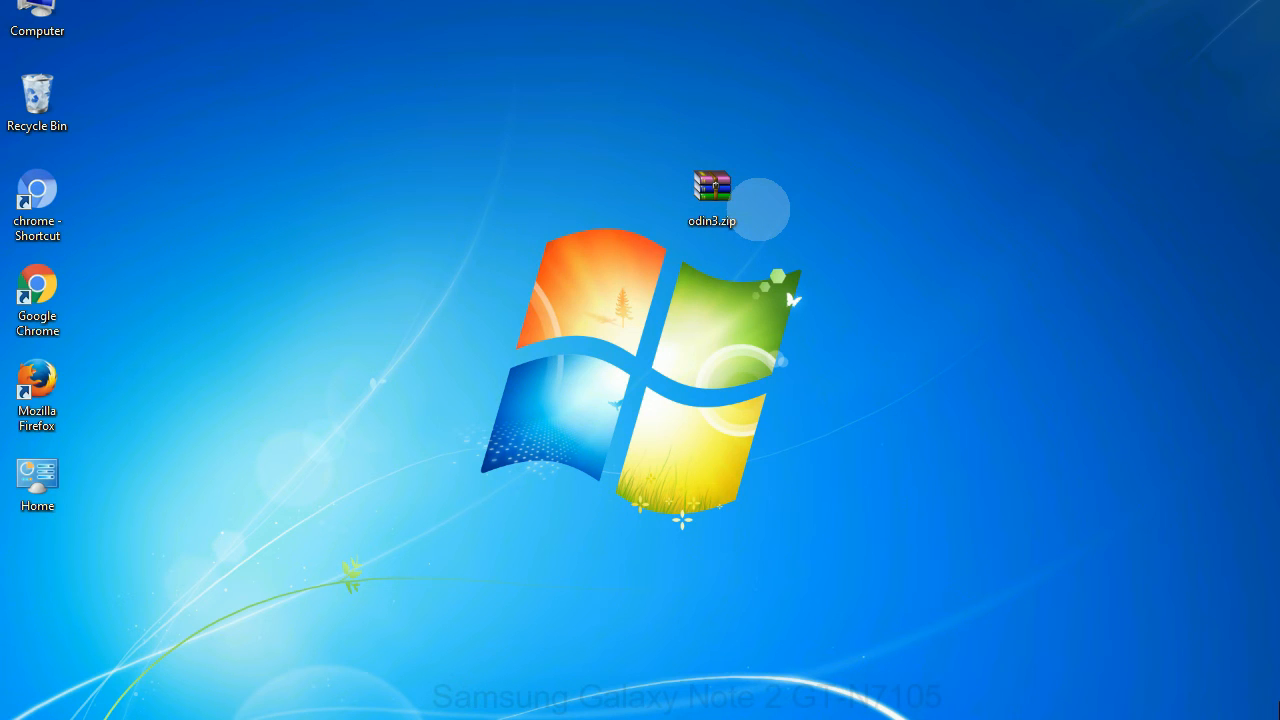
{"action": "left_click", "coordinate": [712, 196]}
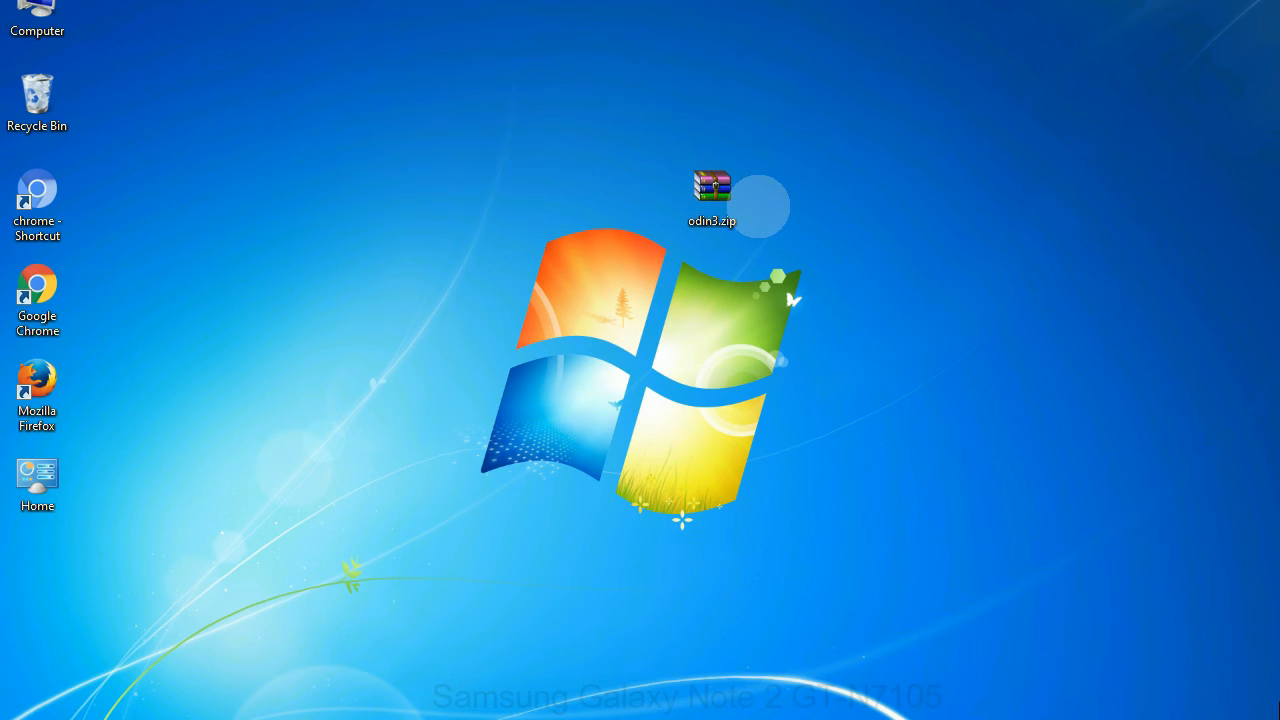
{"action": "double_click", "coordinate": [712, 188]}
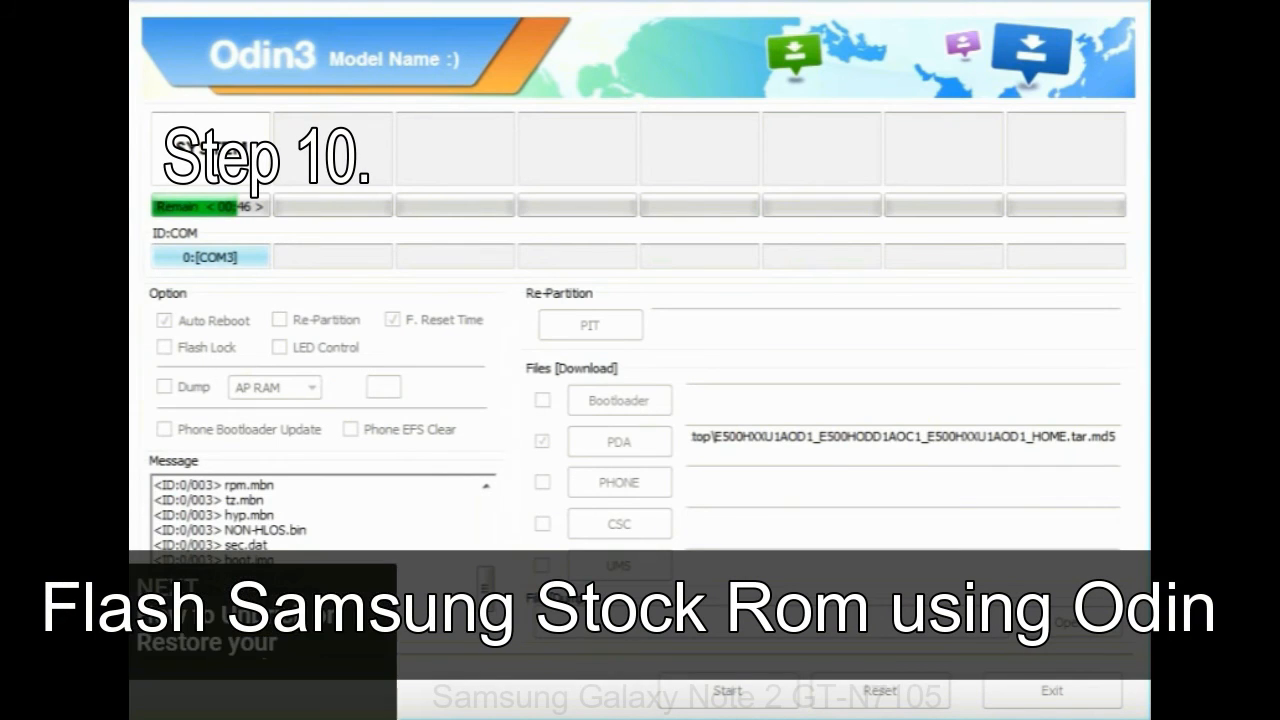